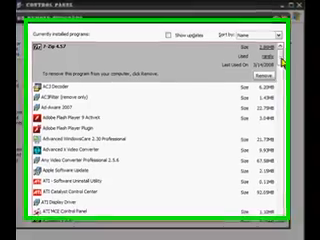
# - Scroll the installed programs list down to reach the Avast Antivirus entry
pyautogui.scroll(-3)
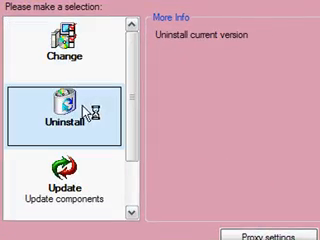
# - Choose the Repair maintenance action for the installed Avast Antivirus
pyautogui.click(62, 180)
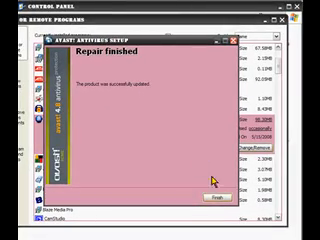
# - Confirm 'Repair finished' with Done, returning to Add or Remove Programs
pyautogui.click(214, 200)
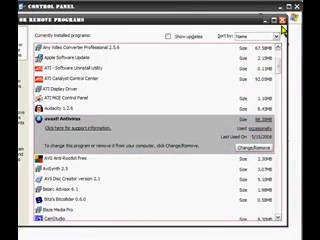